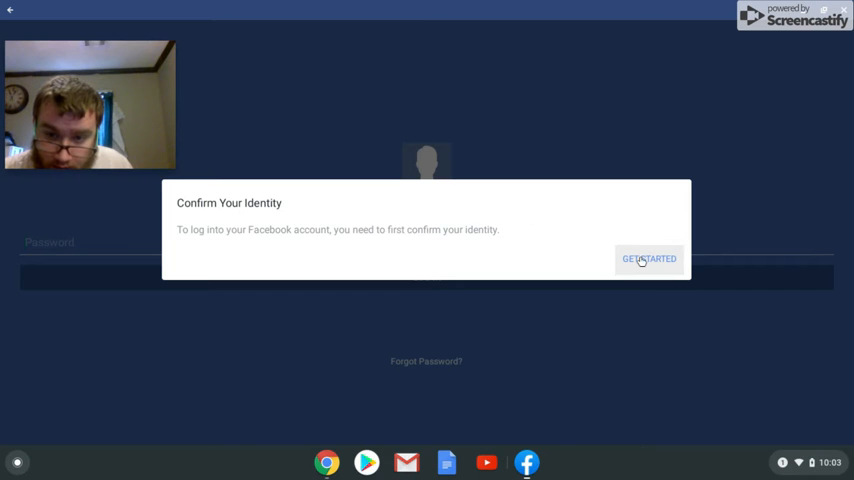
# Choose GET STARTED on the Confirm Your Identity dialog
pyautogui.click(648, 260)
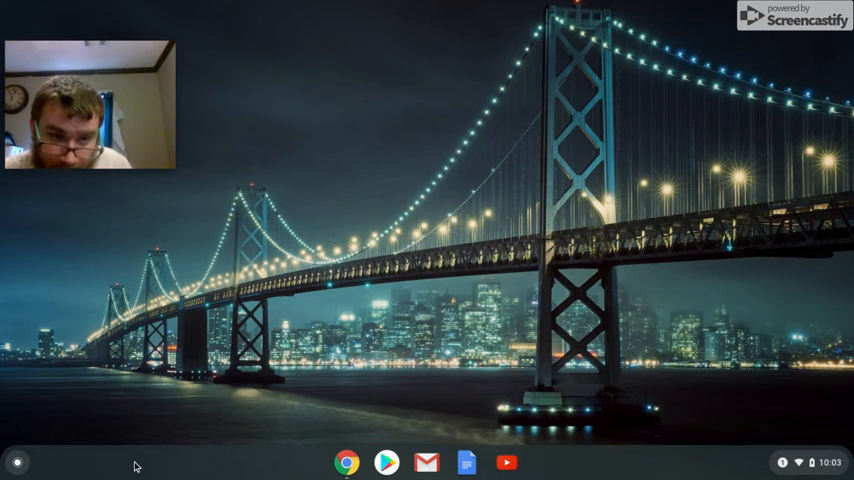
# Launch the Facebook app from the Chrome OS launcher to reach its account chooser
pyautogui.click(18, 462)
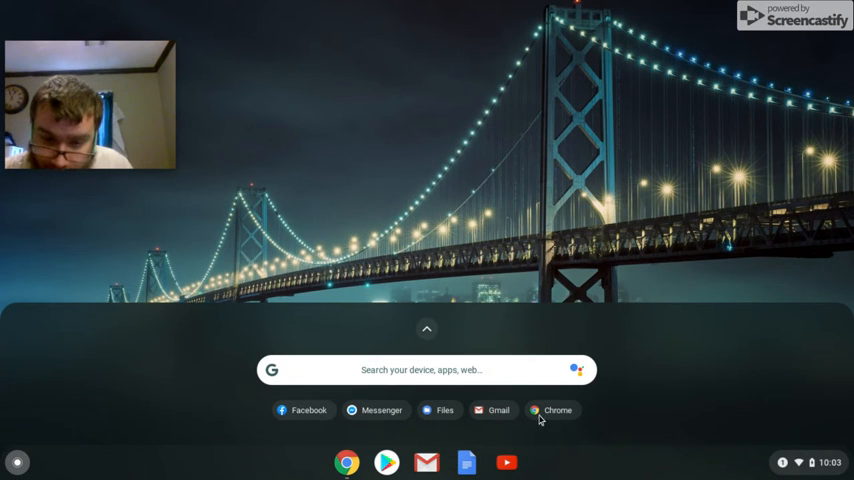
pyautogui.click(302, 410)
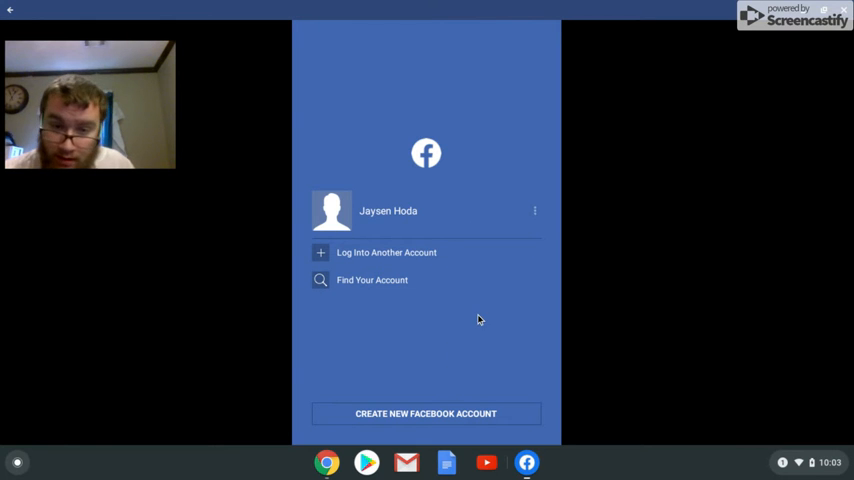
# Select the saved account and paste then correct the password in its field
pyautogui.click(388, 212)
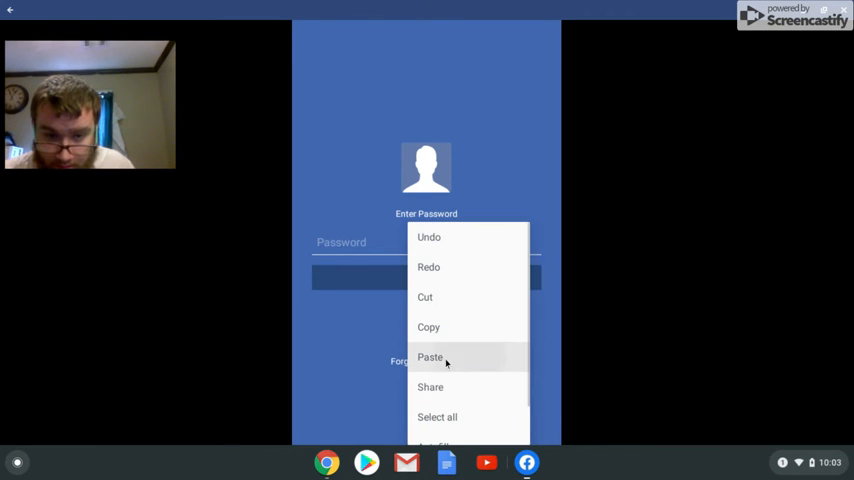
pyautogui.click(430, 356)
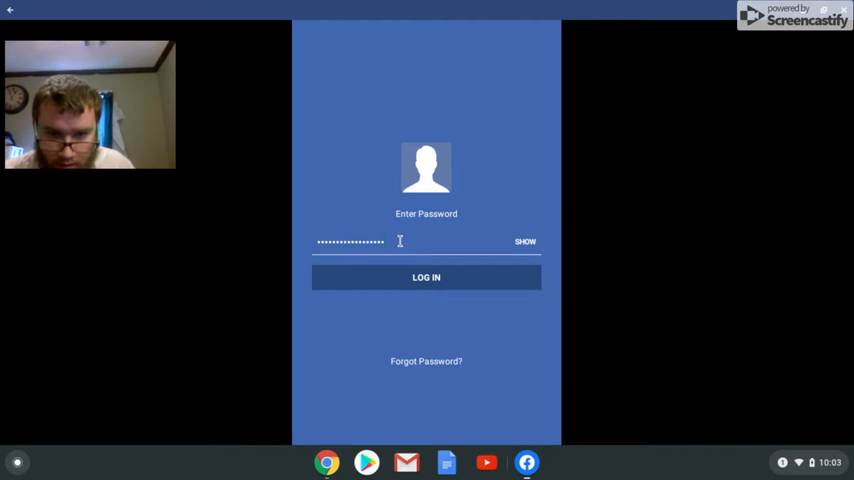
pyautogui.press('backspace')
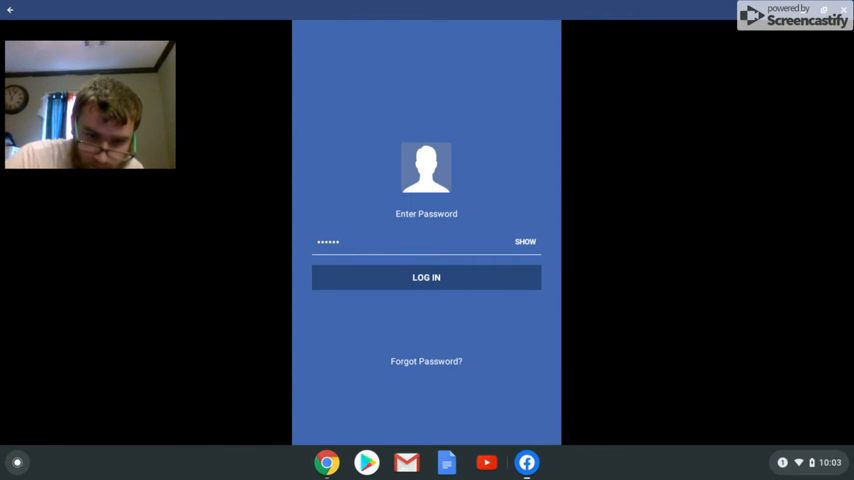
pyautogui.press('BackSpace')
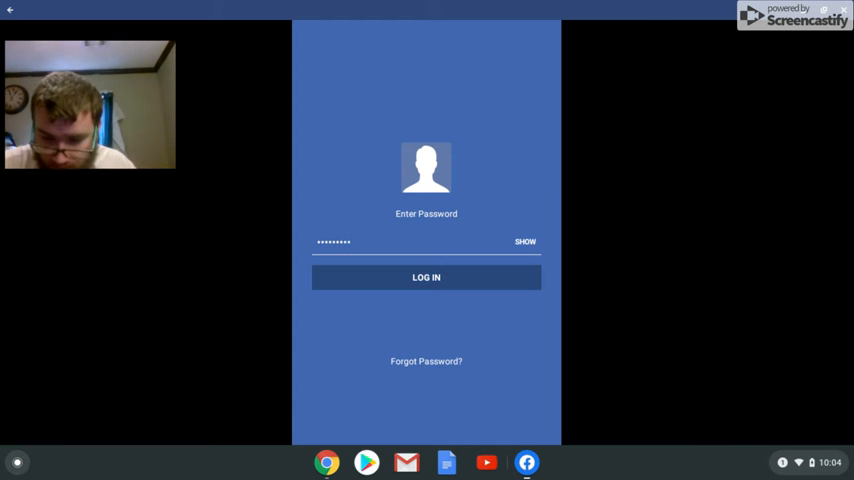
pyautogui.write('*')
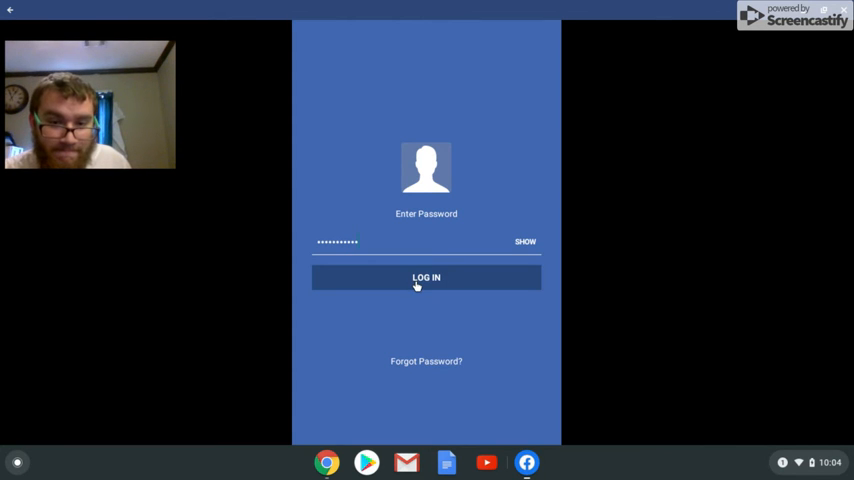
# Submit LOG IN repeatedly until the 'Your Account Has Been Disabled' notice appears
pyautogui.click(426, 276)
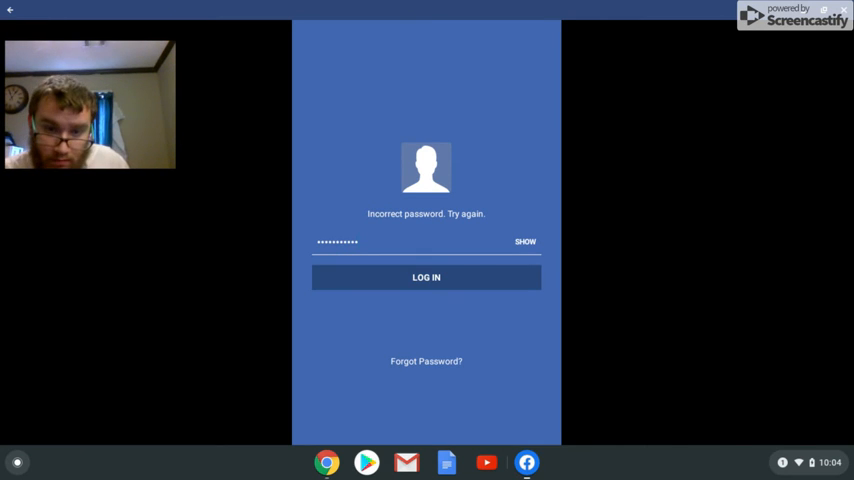
pyautogui.click(426, 276)
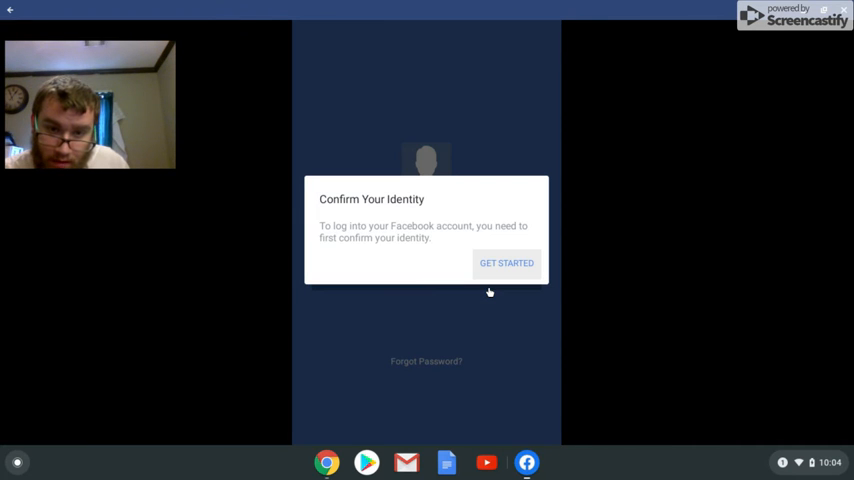
pyautogui.moveTo(396, 362)
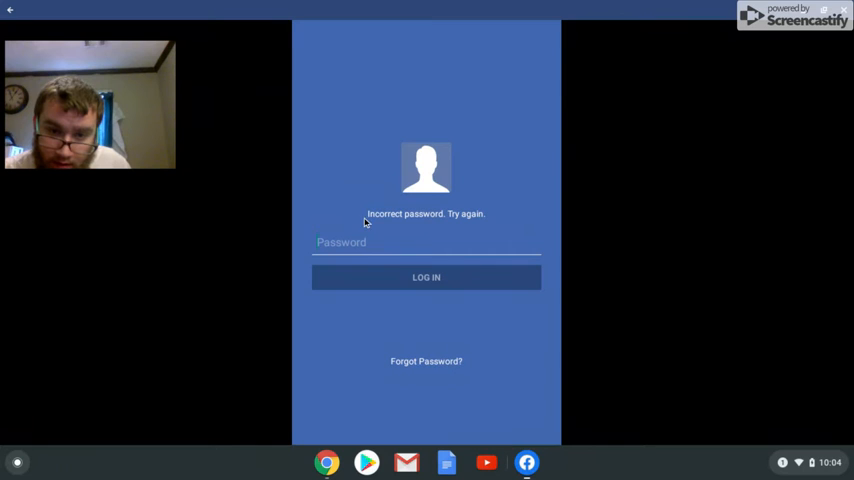
pyautogui.click(426, 276)
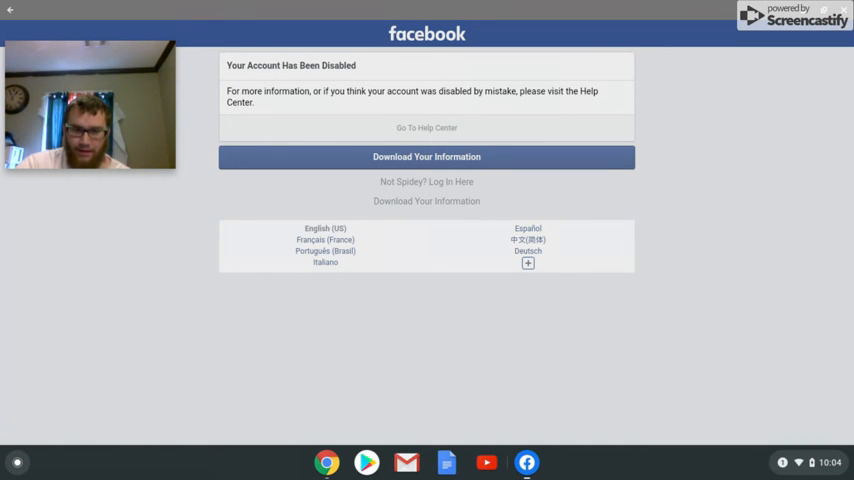
# Go to the Help Center article 'Why was my account disabled?' from the notice
pyautogui.click(426, 128)
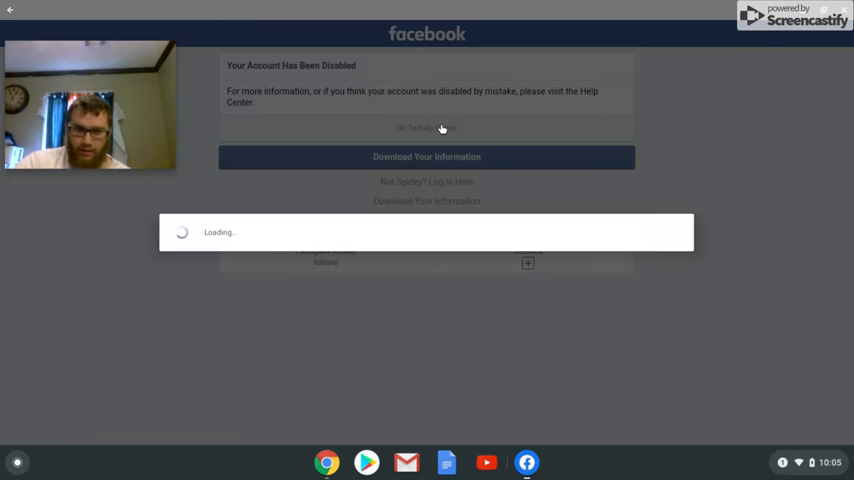
pyautogui.click(426, 128)
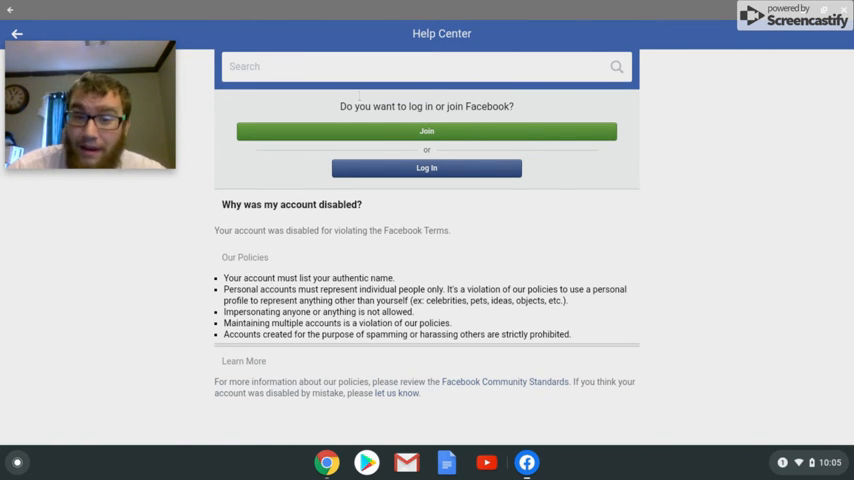
pyautogui.moveTo(470, 244)
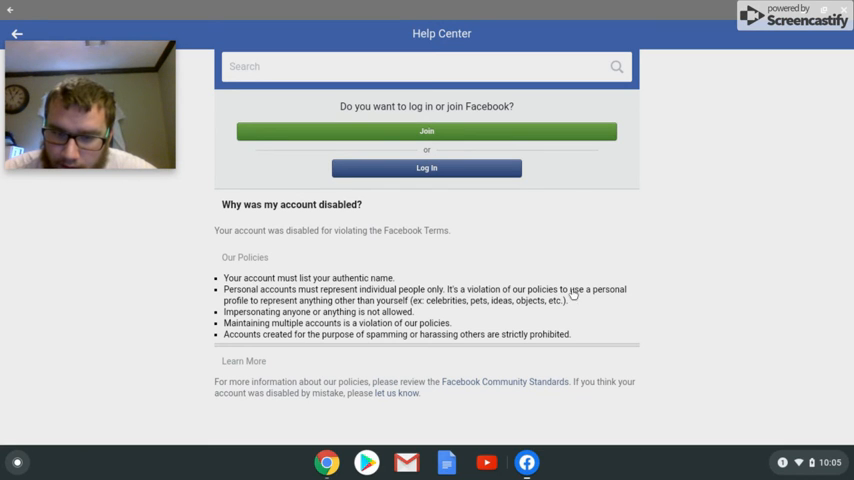
pyautogui.moveTo(256, 304)
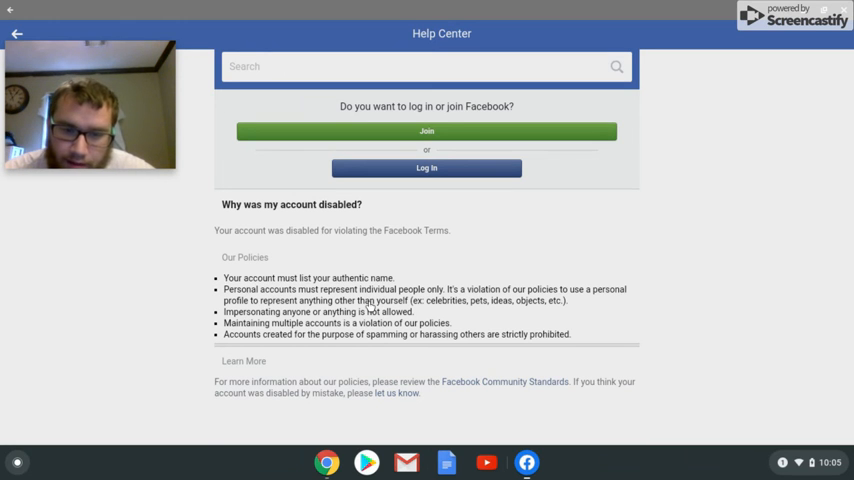
pyautogui.moveTo(372, 308)
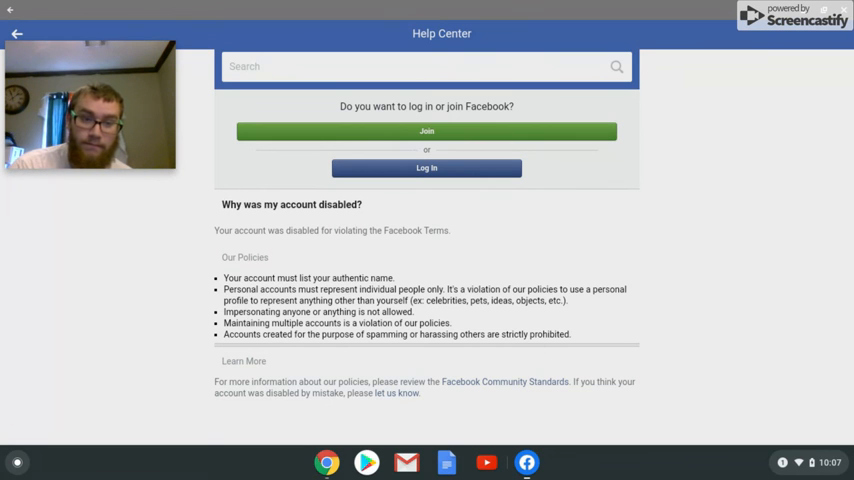
pyautogui.moveTo(388, 220)
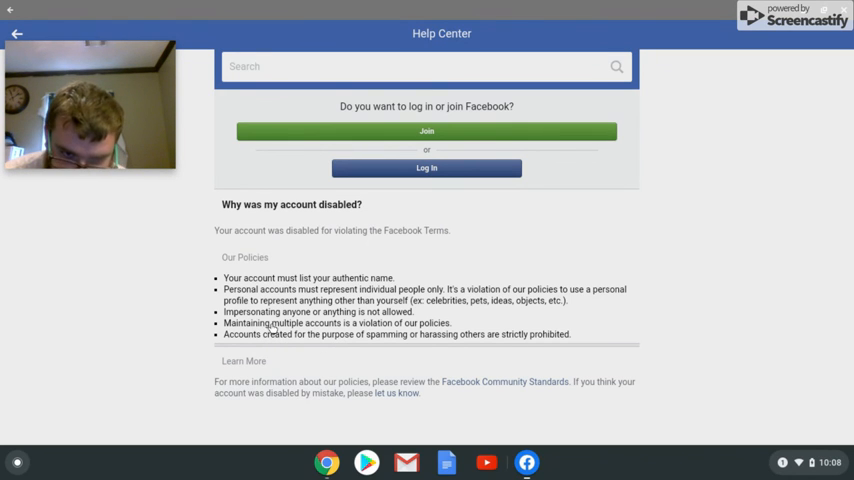
pyautogui.moveTo(236, 348)
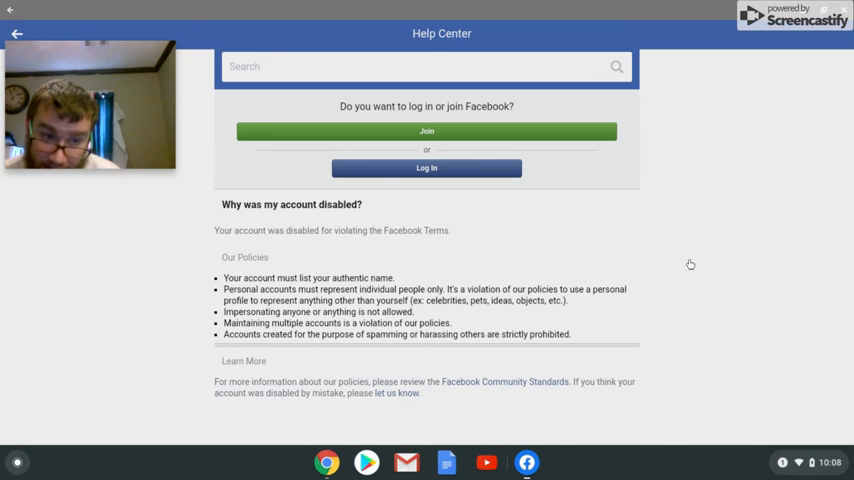
pyautogui.moveTo(728, 416)
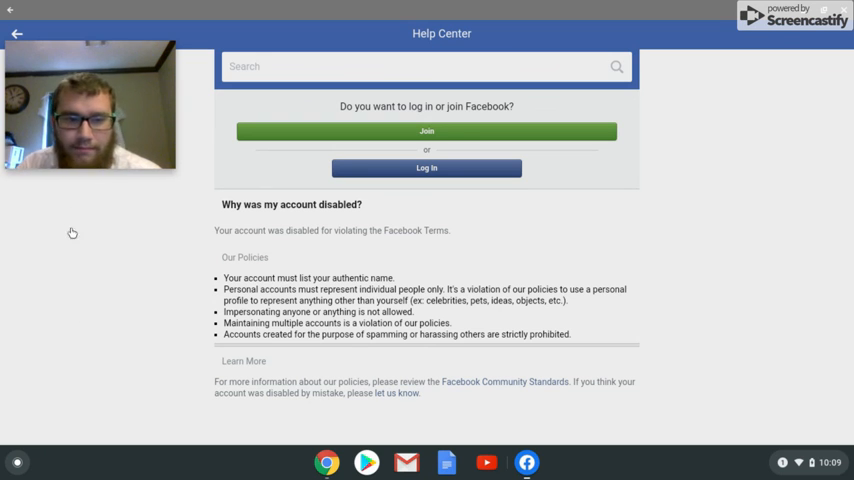
# Show the Chrome OS Quick Settings panel from the shelf status area
pyautogui.click(808, 462)
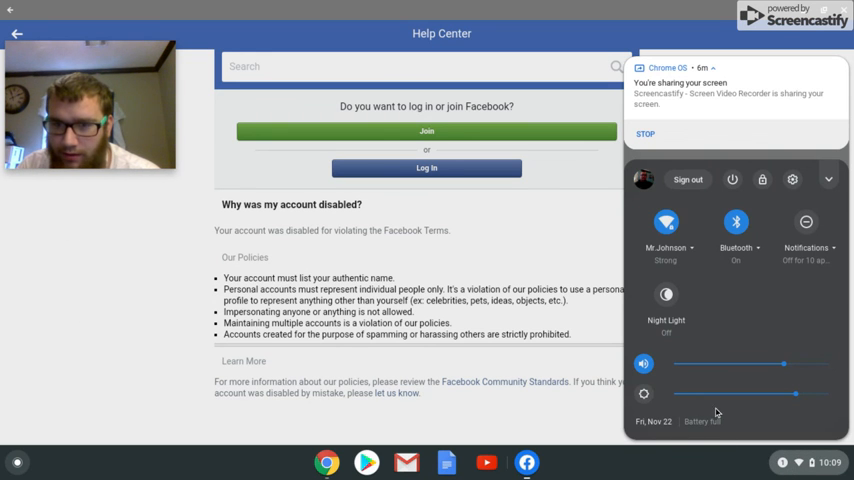